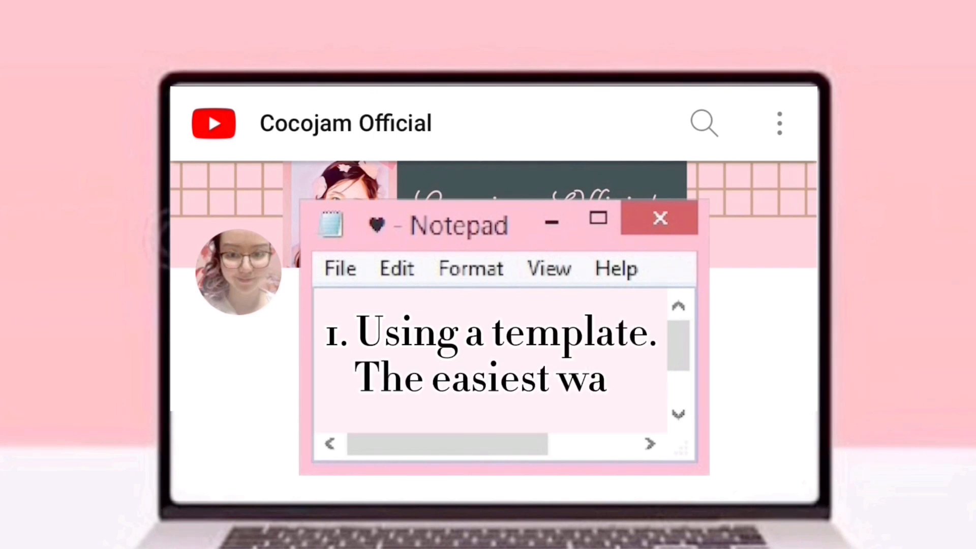
Step: Browse the Intro Video Editor template gallery and pick the Line template
{"action": "type", "text": "y."}
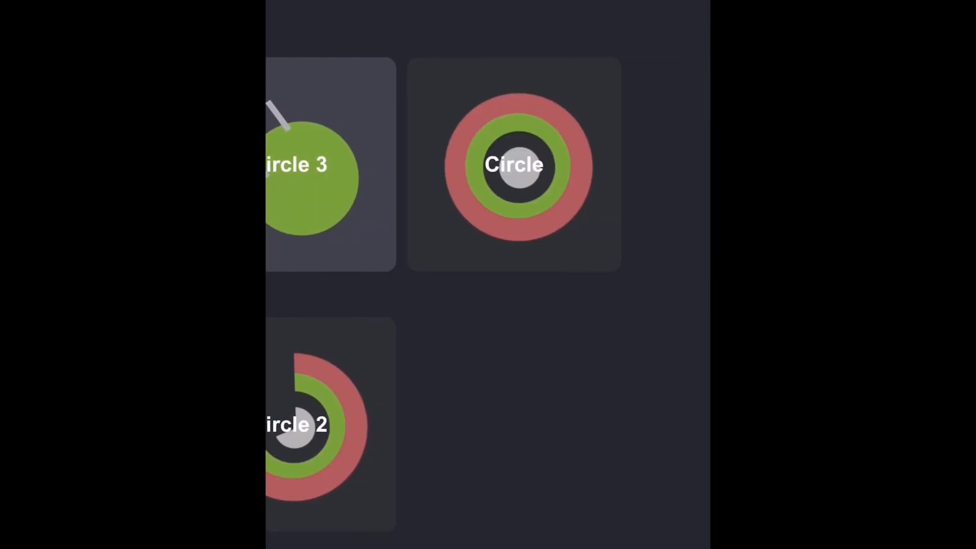
{"action": "scroll", "scroll_direction": "left", "scroll_amount": 3}
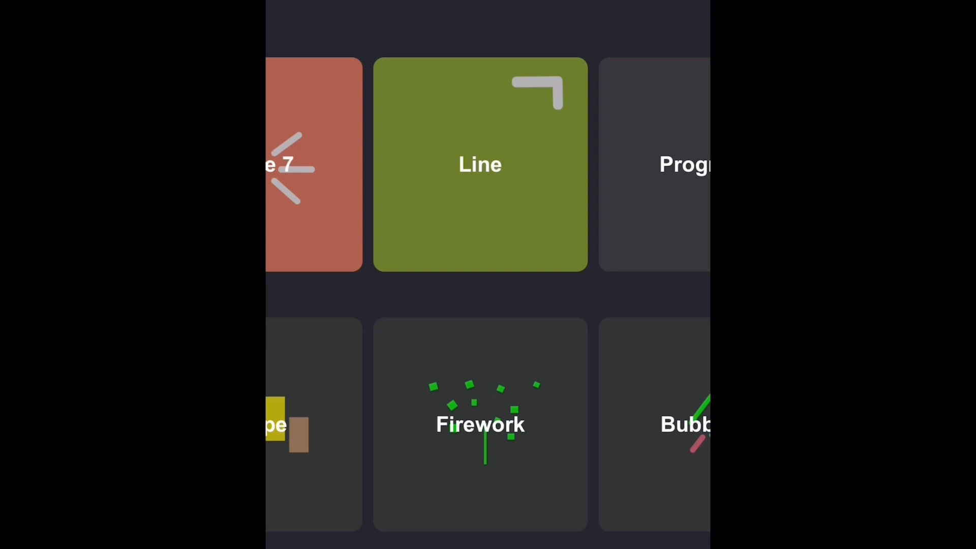
{"action": "left_click", "coordinate": [479, 168]}
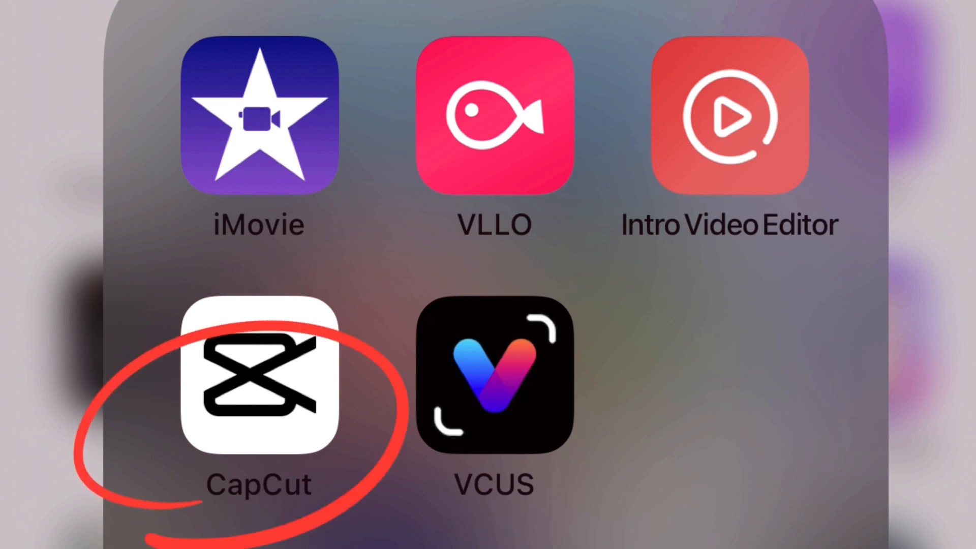
Step: Launch CapCut from the editing apps folder on the home screen
{"action": "left_click", "coordinate": [263, 389]}
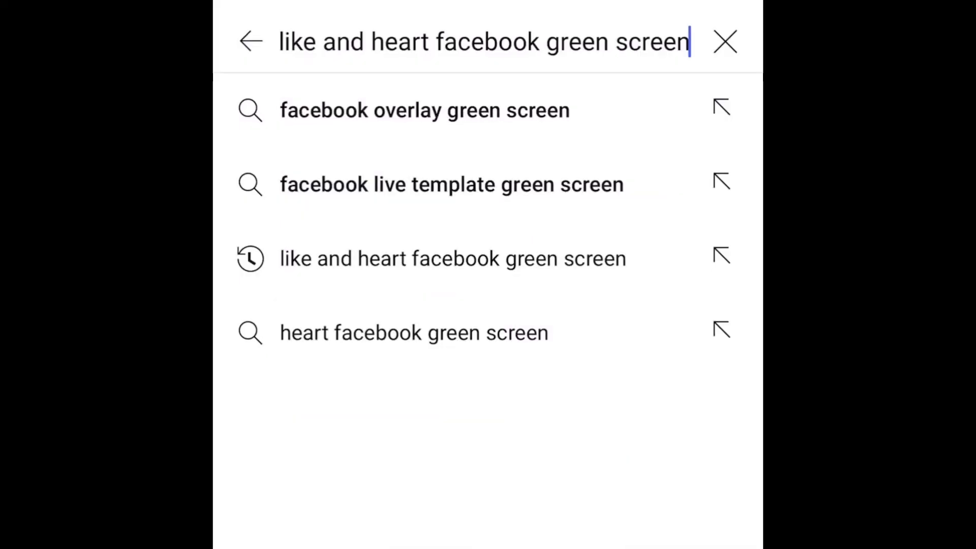
Step: Run the like and heart green-screen search and scroll through the results
{"action": "double_click", "coordinate": [300, 43]}
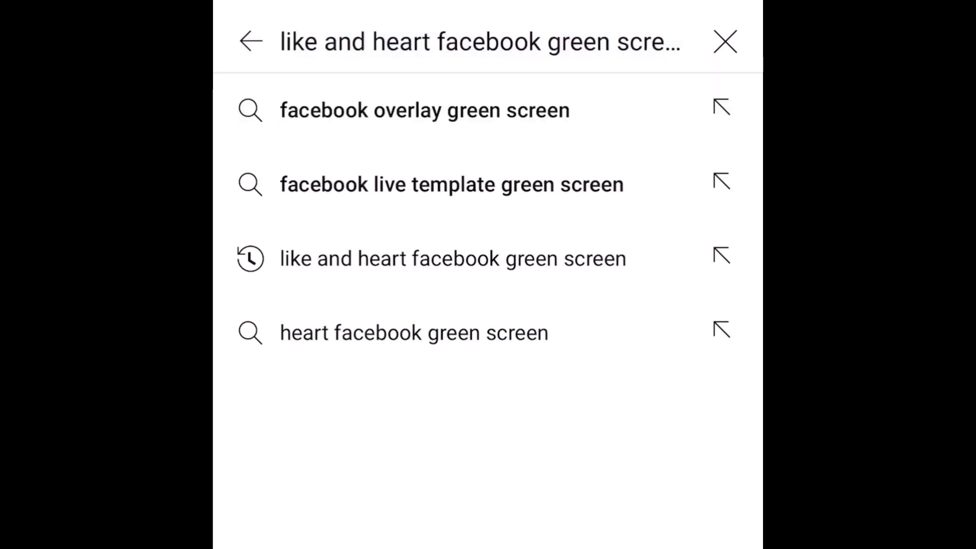
{"action": "left_click", "coordinate": [451, 258]}
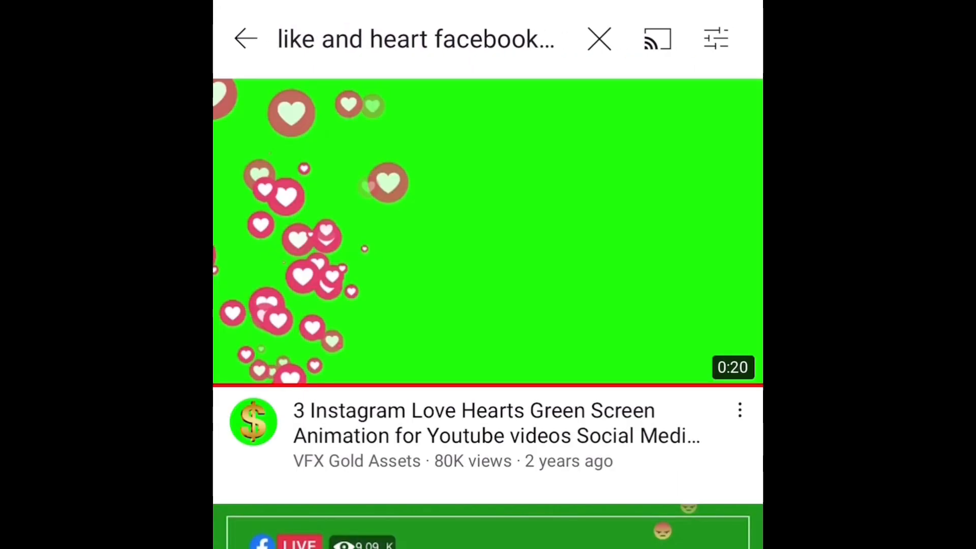
{"action": "scroll", "scroll_direction": "down", "scroll_amount": 3}
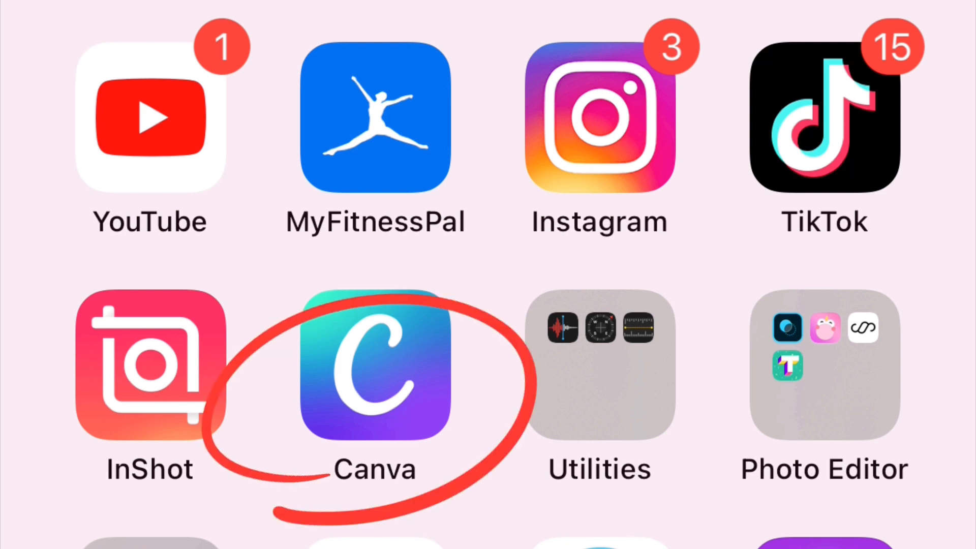
Step: Launch Canva and scroll through Recently used, Featured and Lines graphics
{"action": "left_click", "coordinate": [375, 381]}
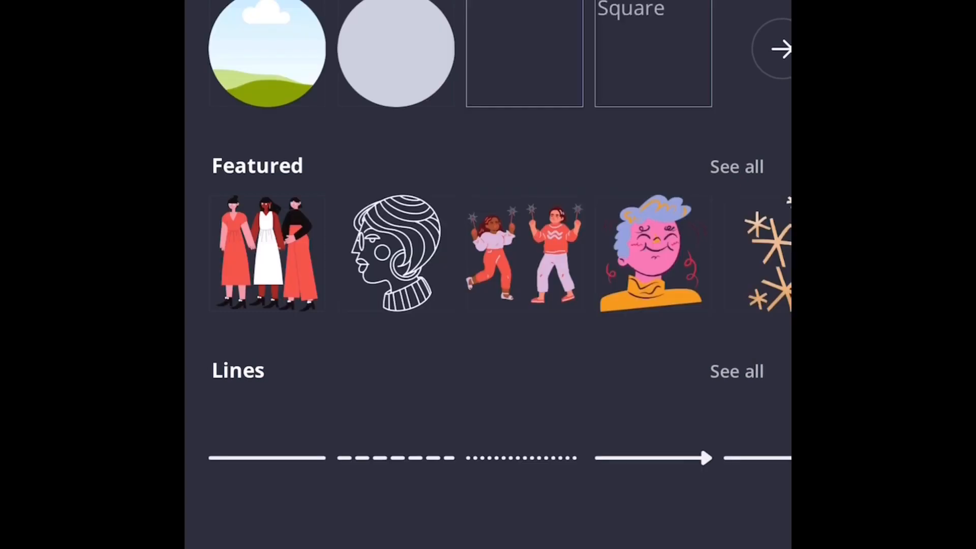
{"action": "scroll", "scroll_direction": "down", "scroll_amount": 3}
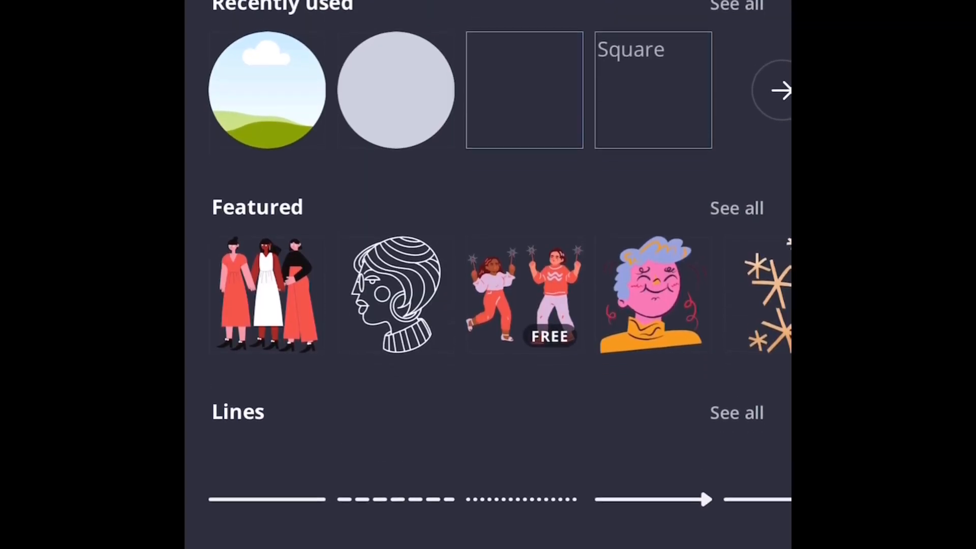
{"action": "scroll", "scroll_direction": "down", "scroll_amount": 3}
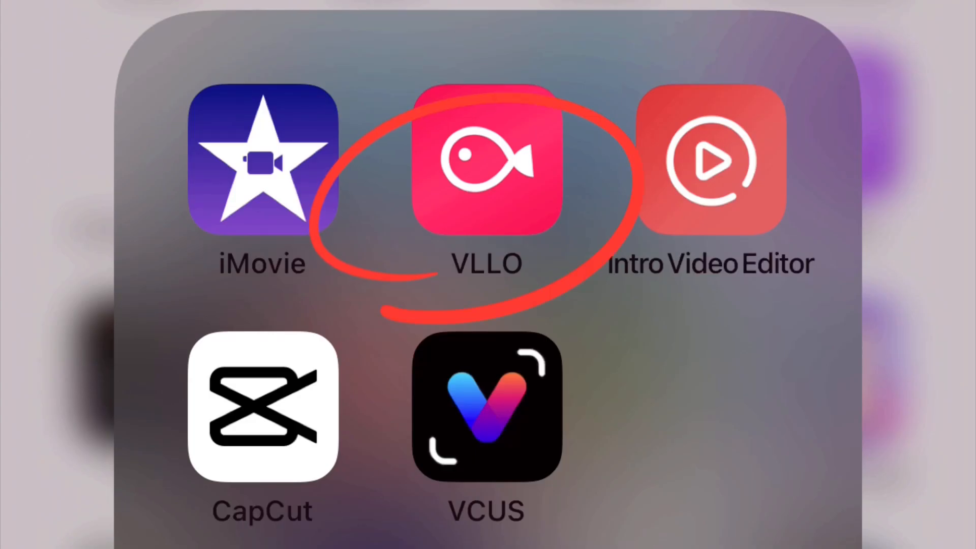
Step: Launch VLLO from the home-screen video apps folder
{"action": "left_click", "coordinate": [486, 173]}
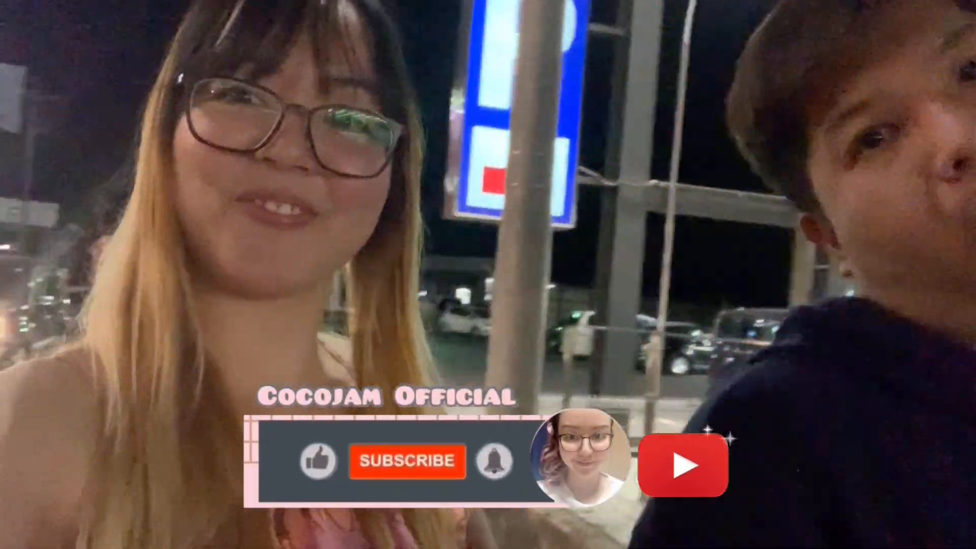
Step: Play the preview of the Cocojam Official banner animating over the night vlog
{"action": "left_click", "coordinate": [404, 462]}
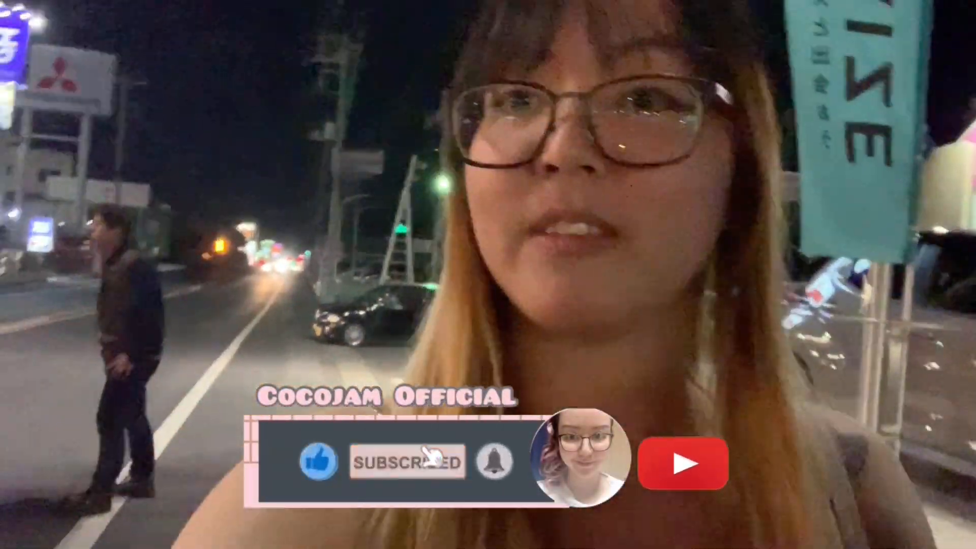